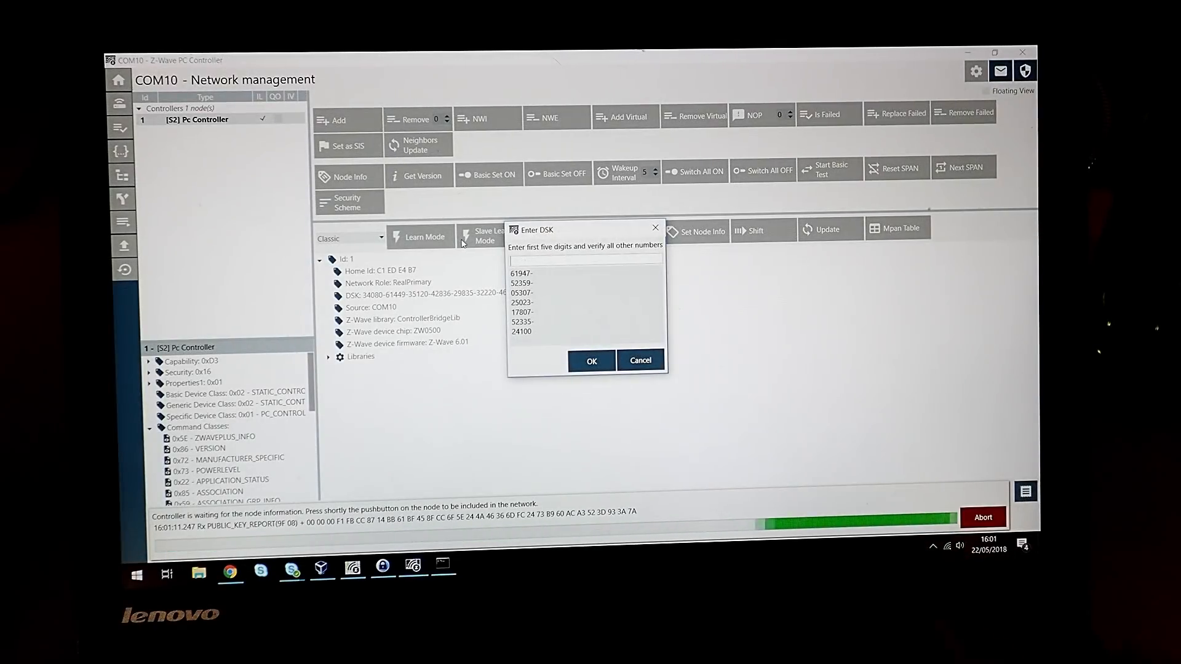
type("59")
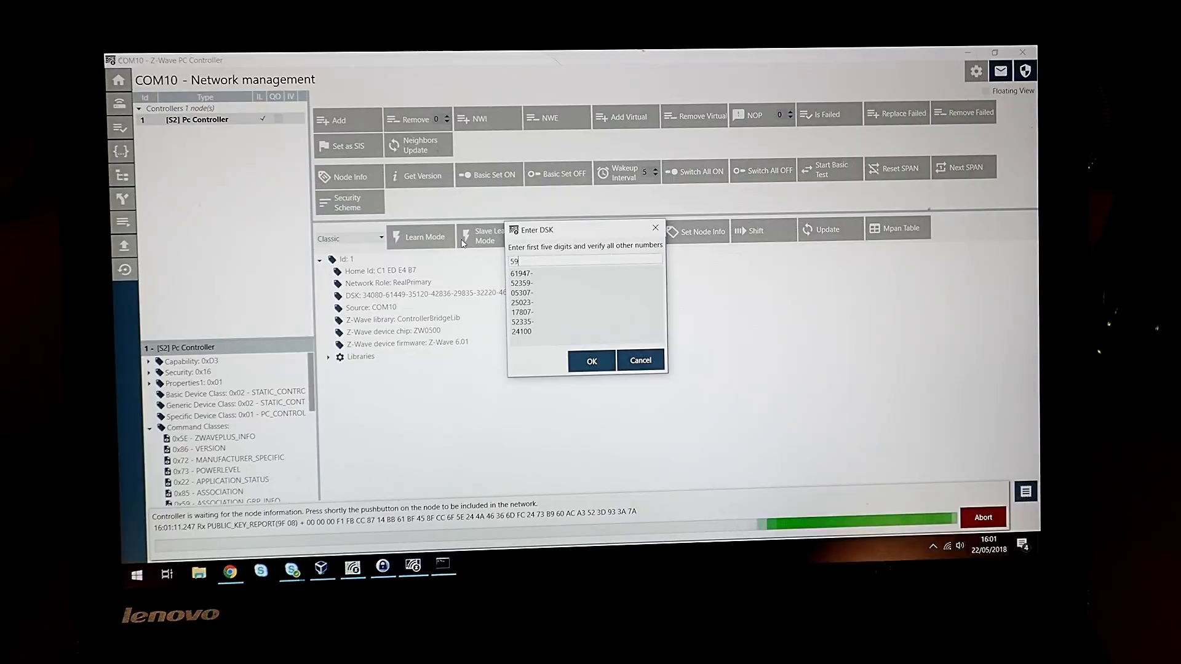
left_click(590, 360)
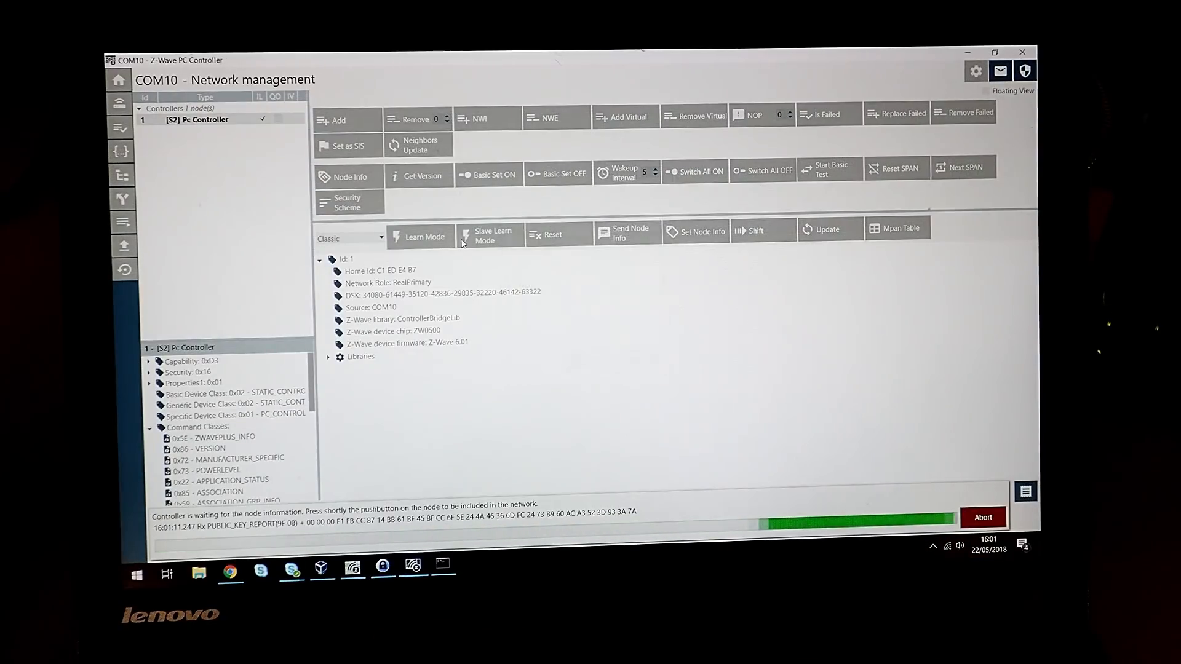